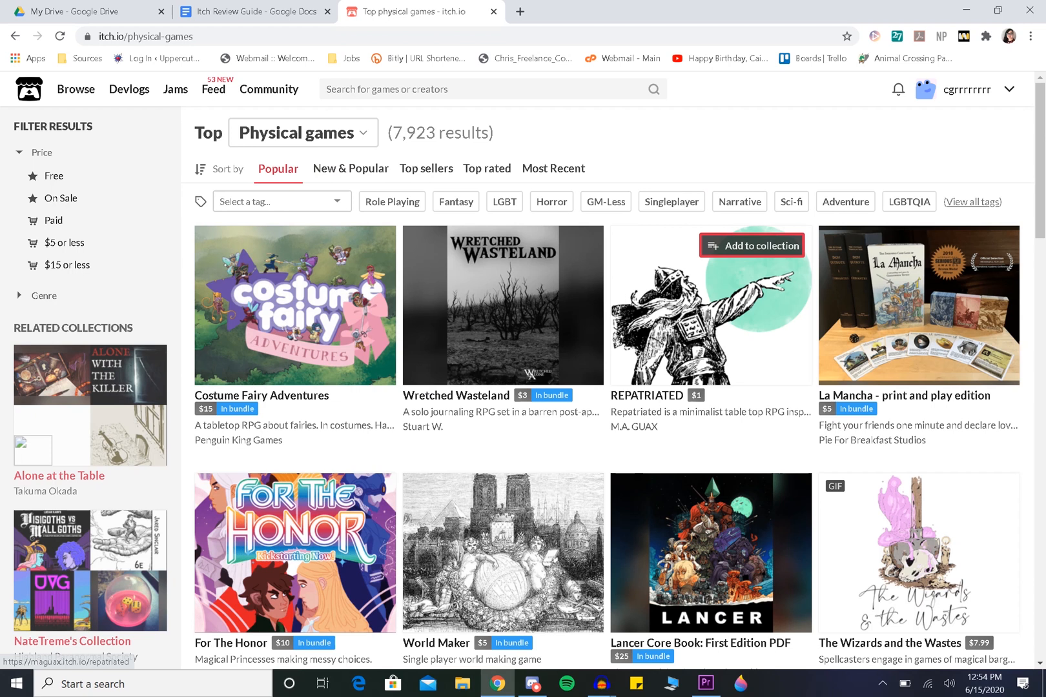
- Scroll through the physical games listing, then return to the itch.io home page via the logo
scroll("down", 3)
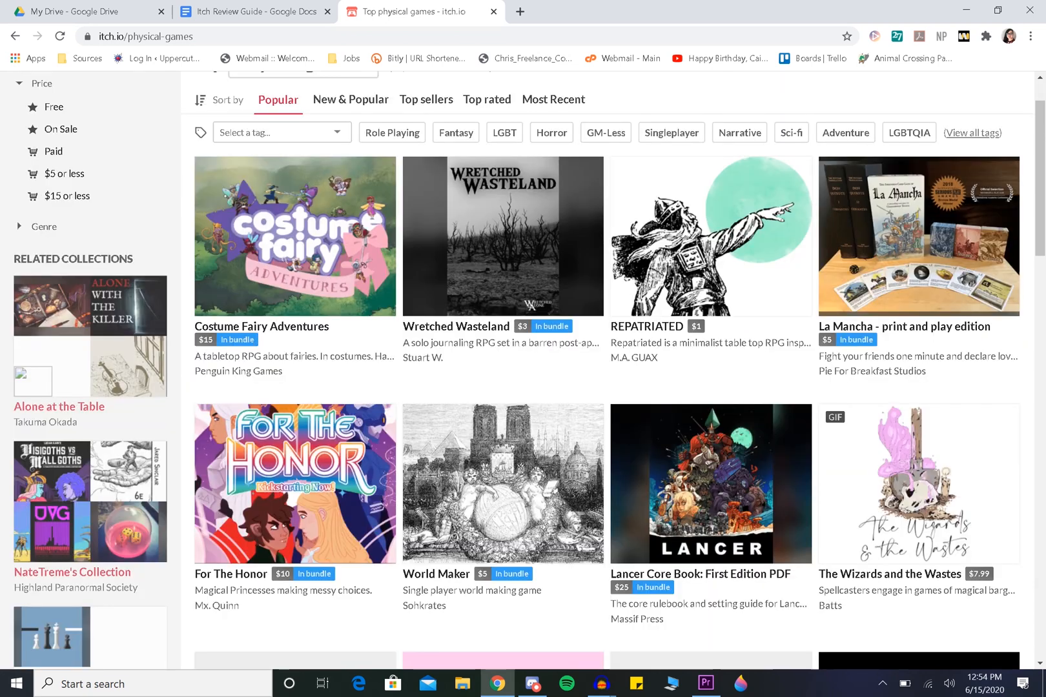
scroll("down", 3)
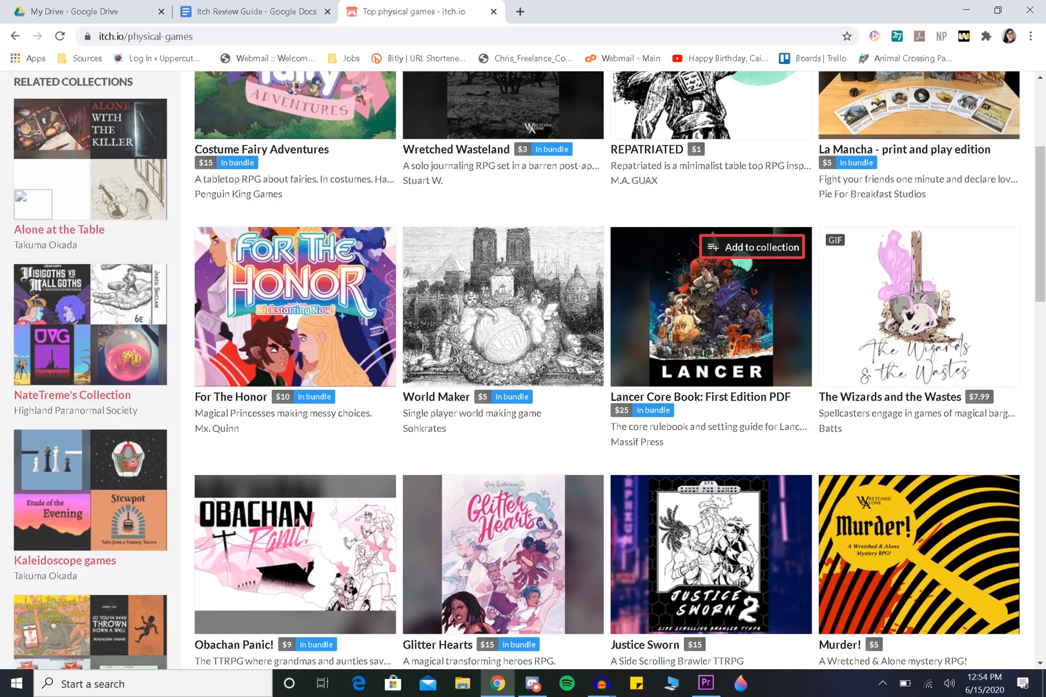
scroll("down", 3)
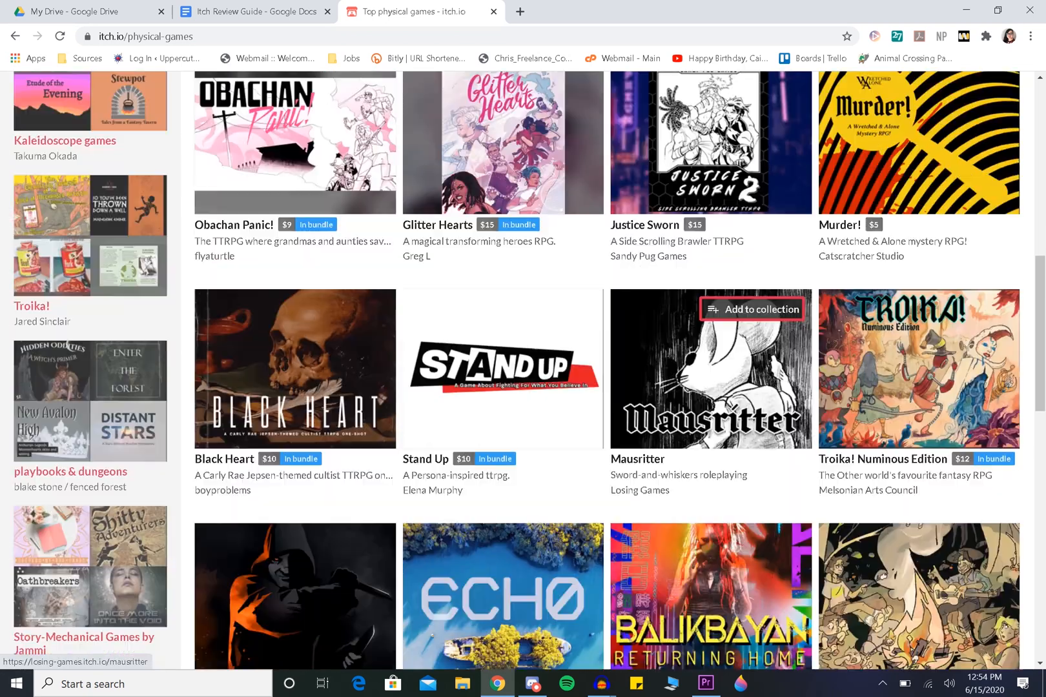
scroll("down", 3)
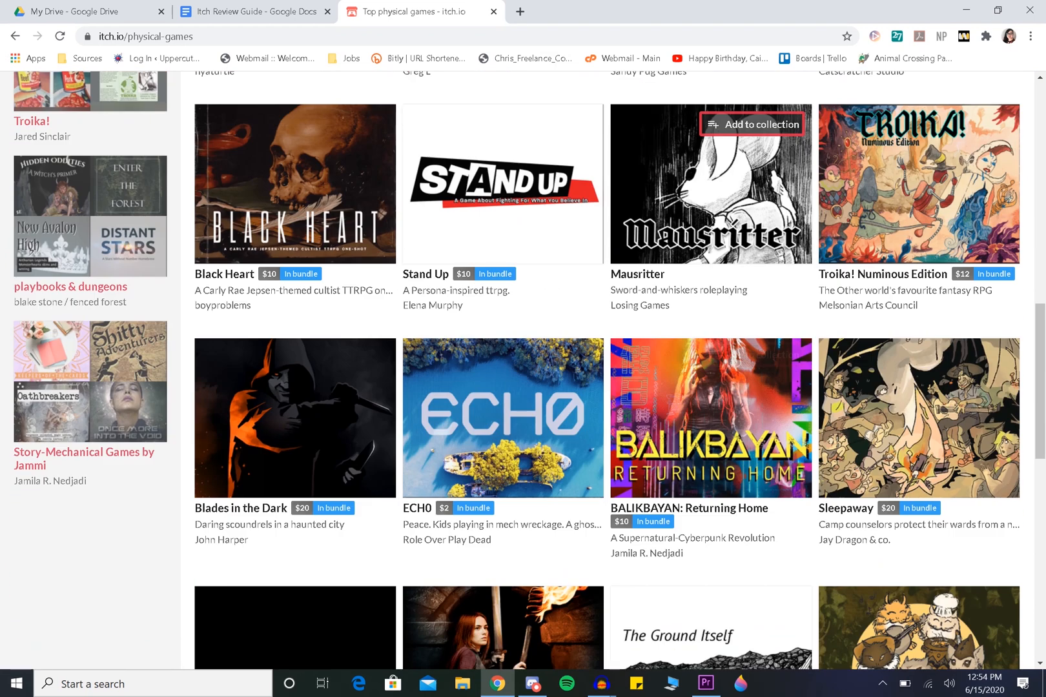
scroll("down", 3)
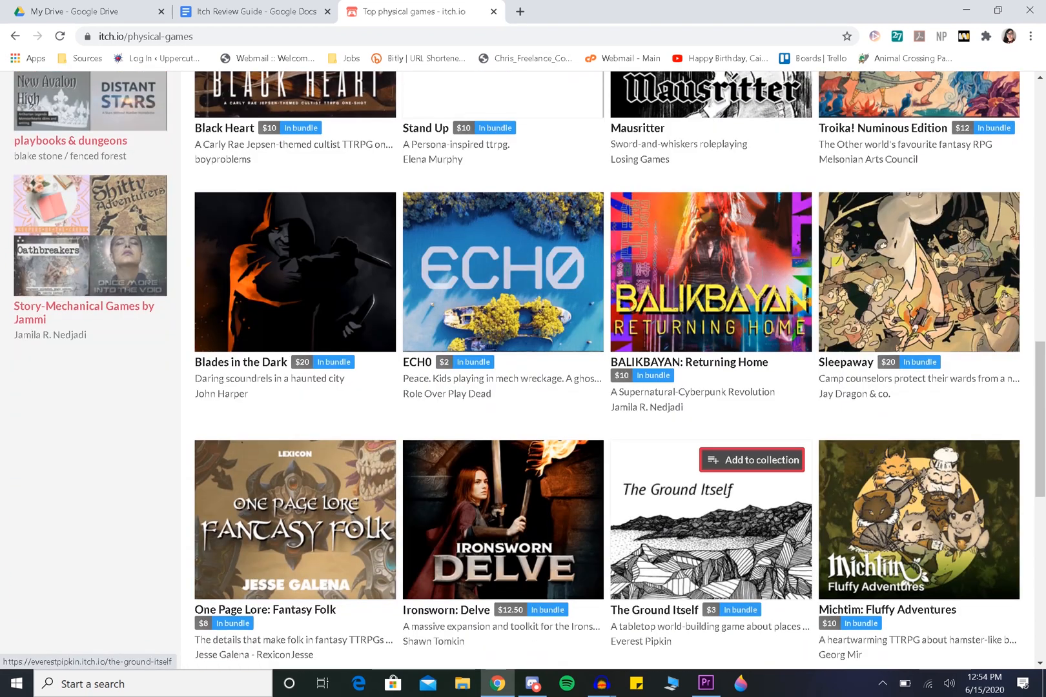
scroll("down", 3)
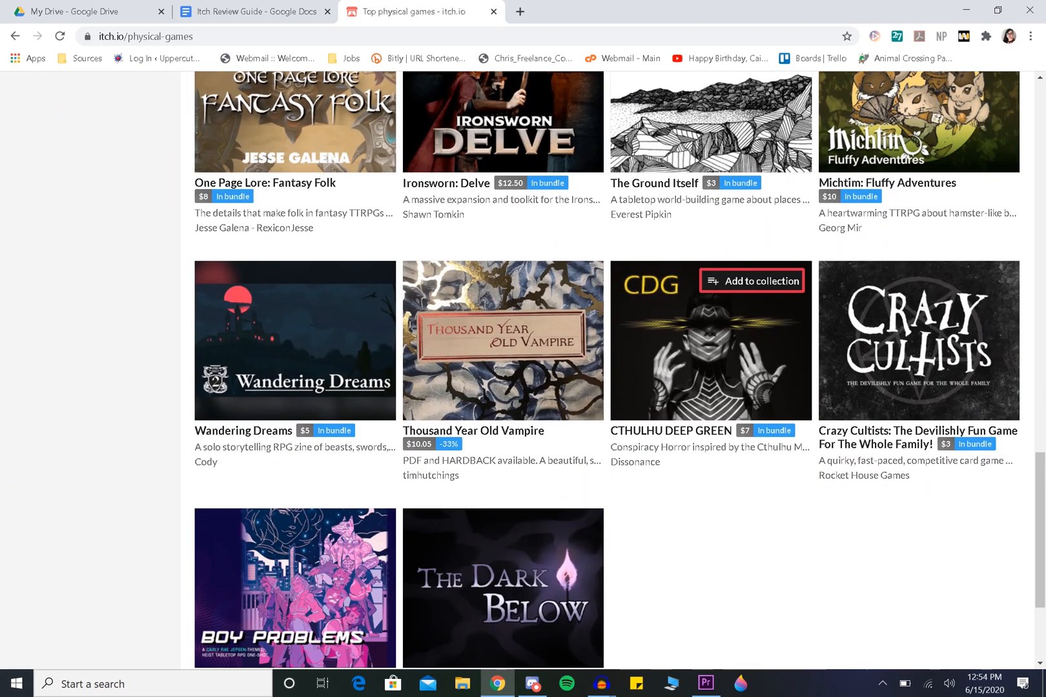
scroll("down", 3)
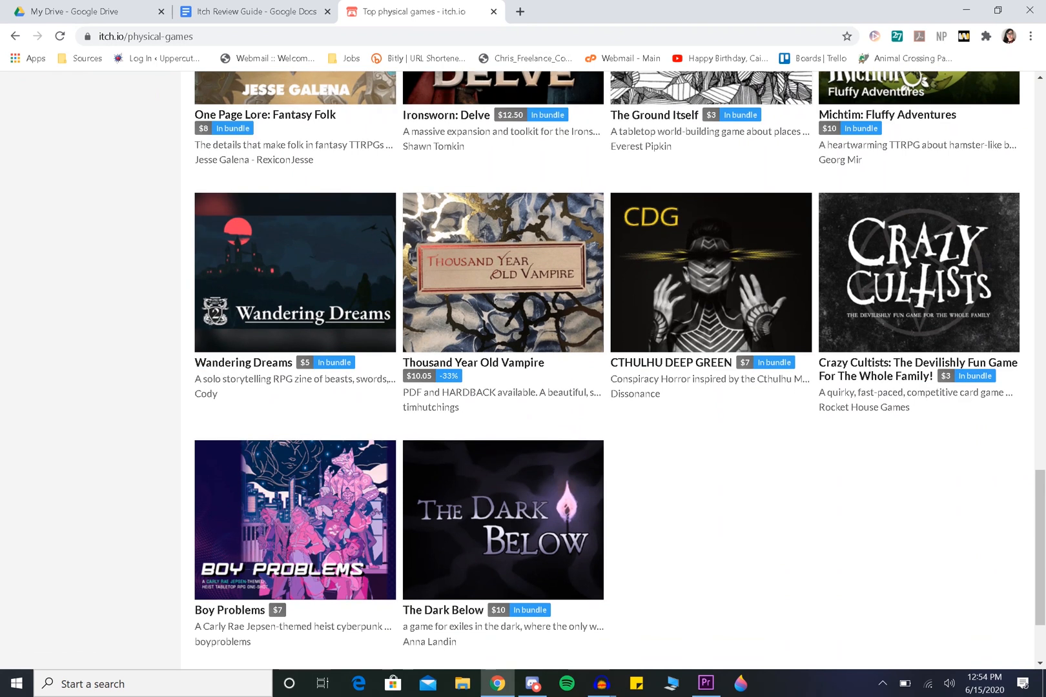
scroll("down", 3)
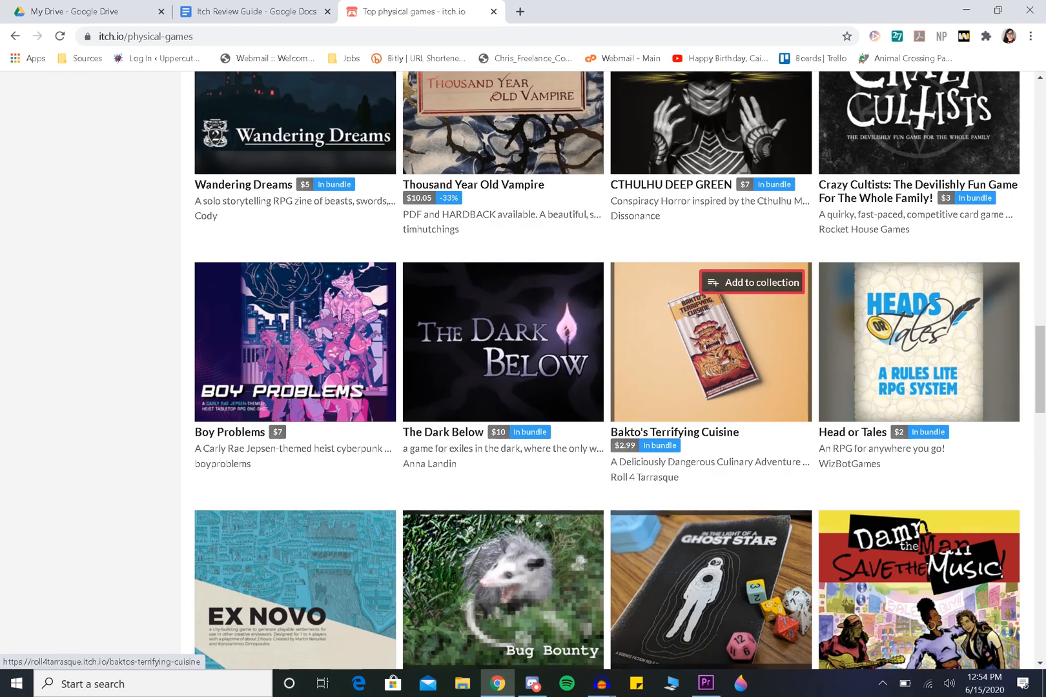
scroll("down", 3)
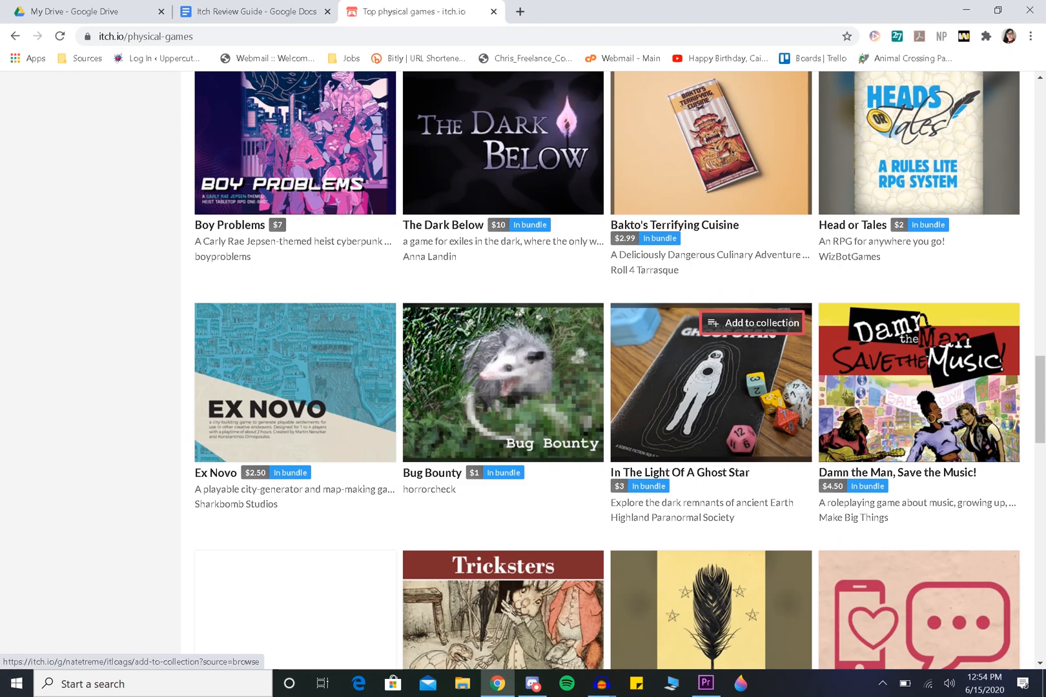
scroll("down", 3)
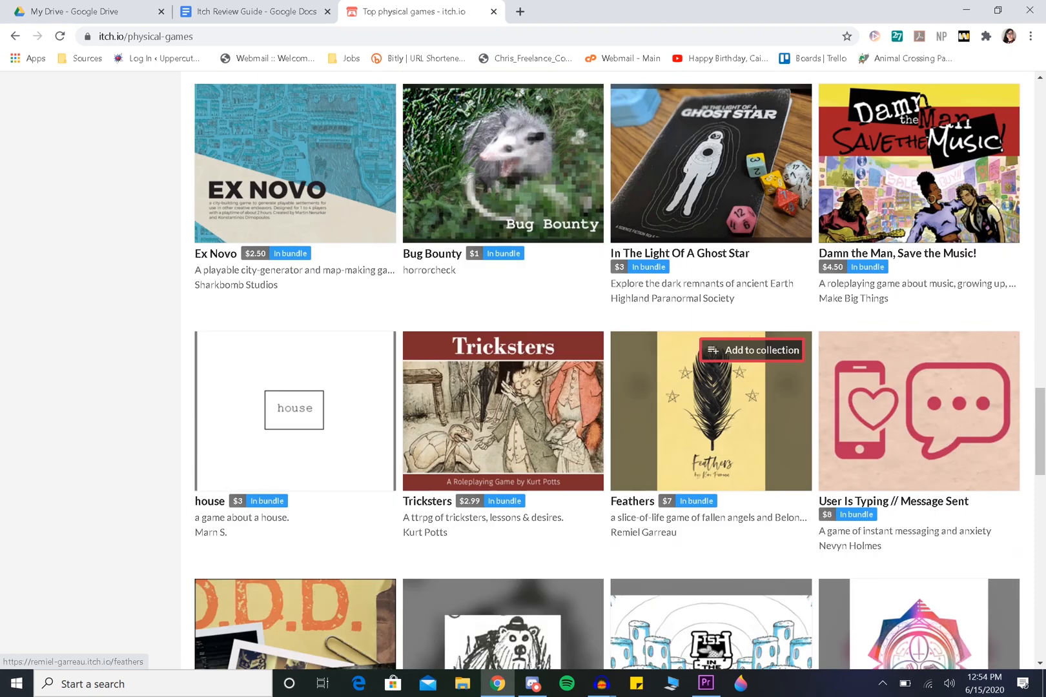
scroll("down", 3)
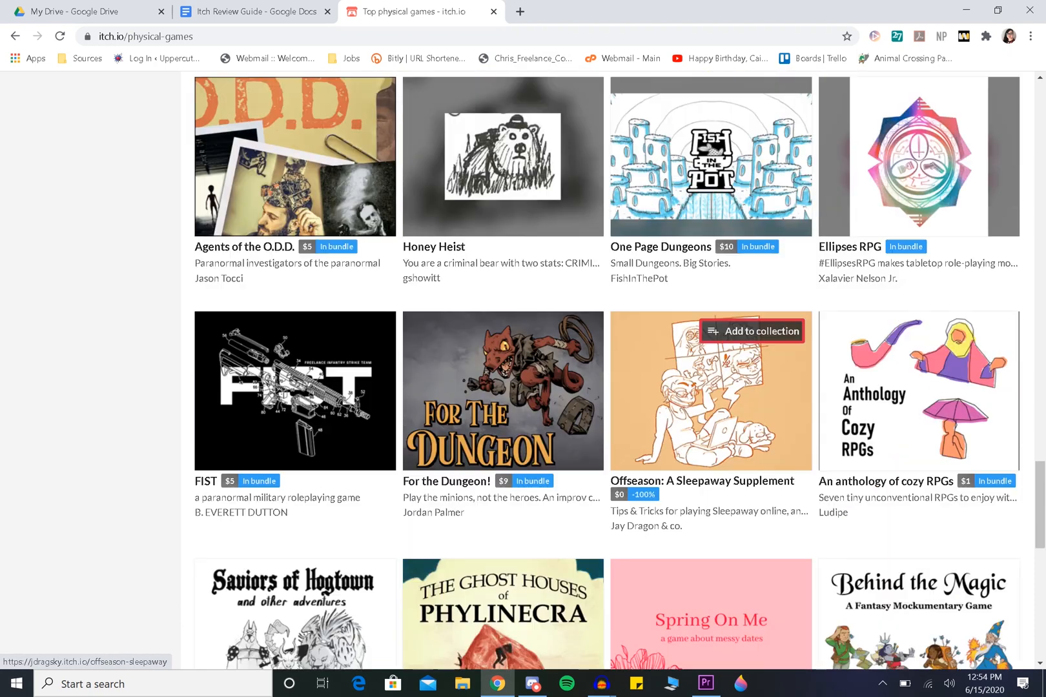
scroll("down", 3)
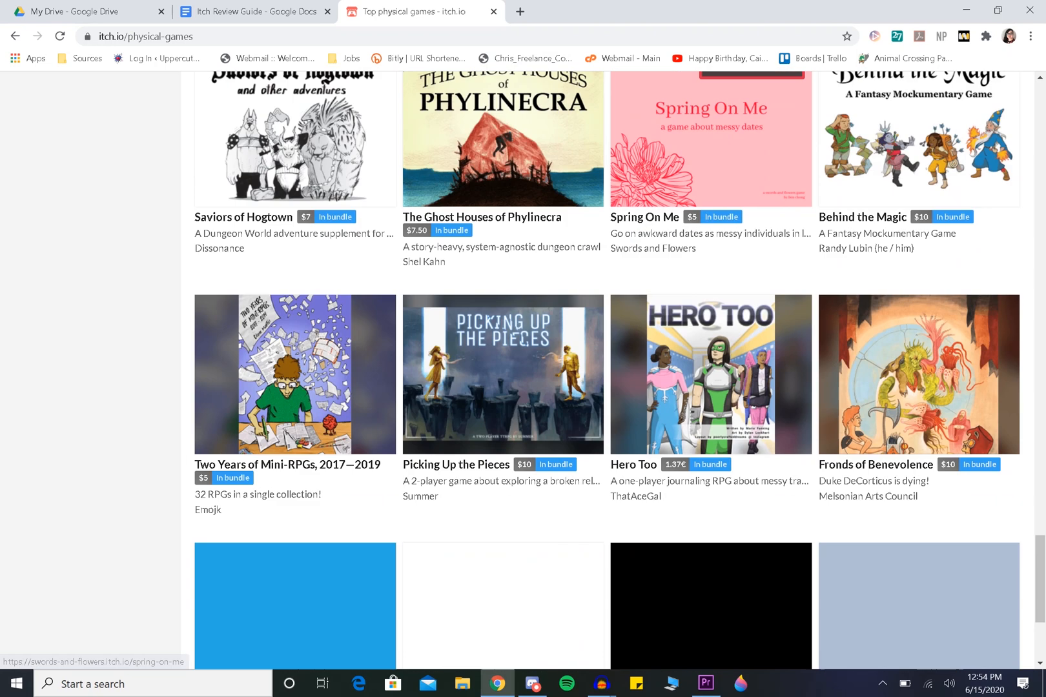
scroll("down", 3)
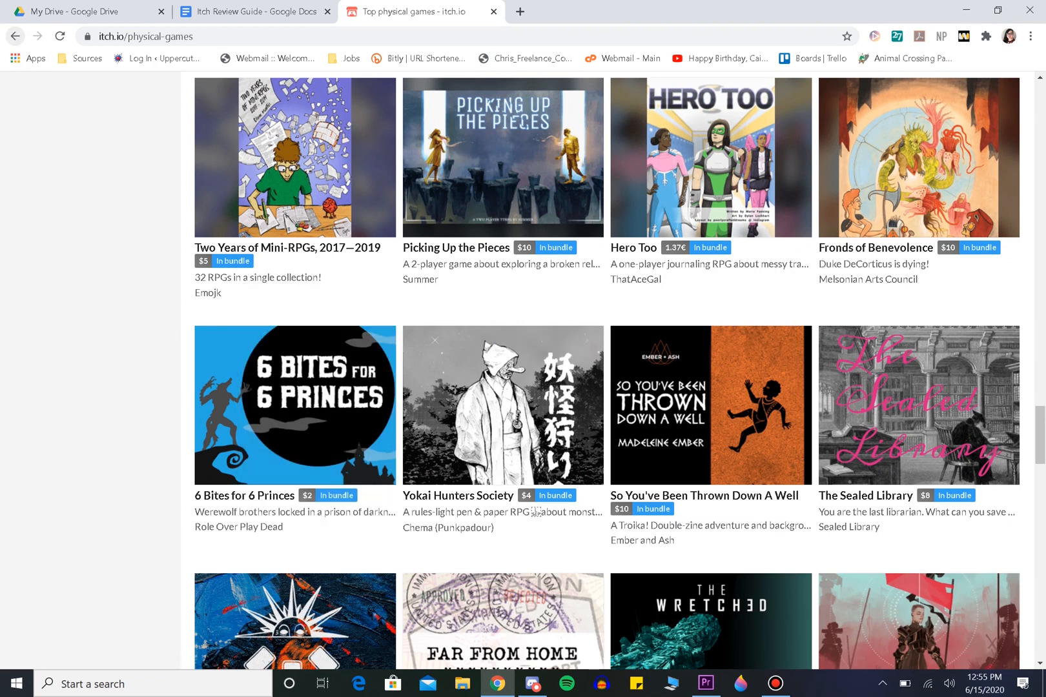
left_click(59, 36)
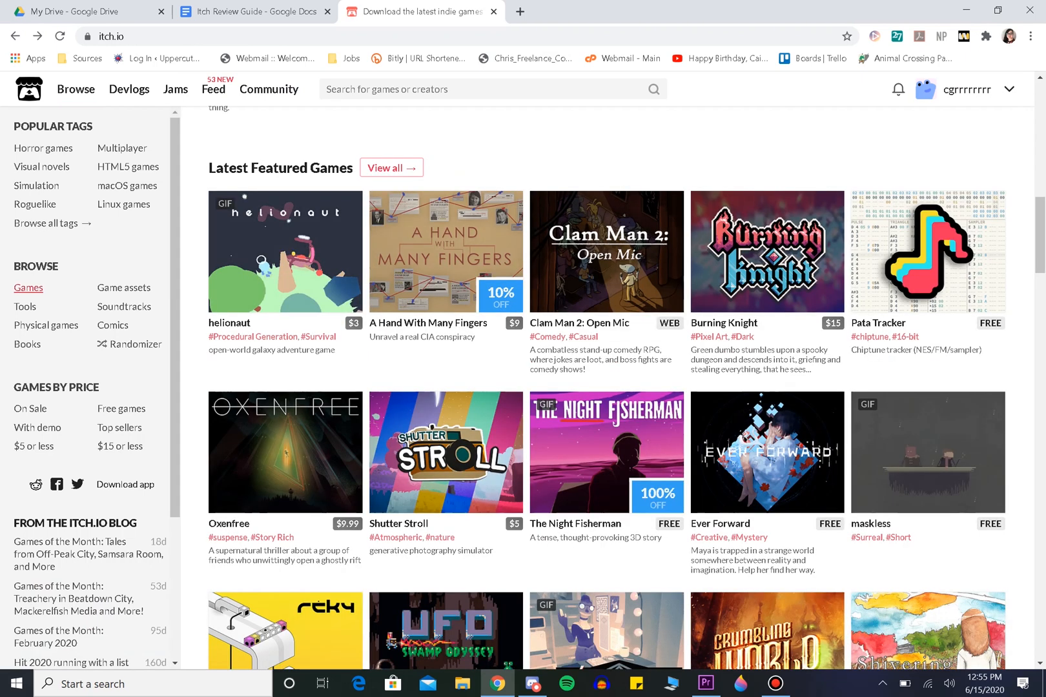
mouse_move(29, 287)
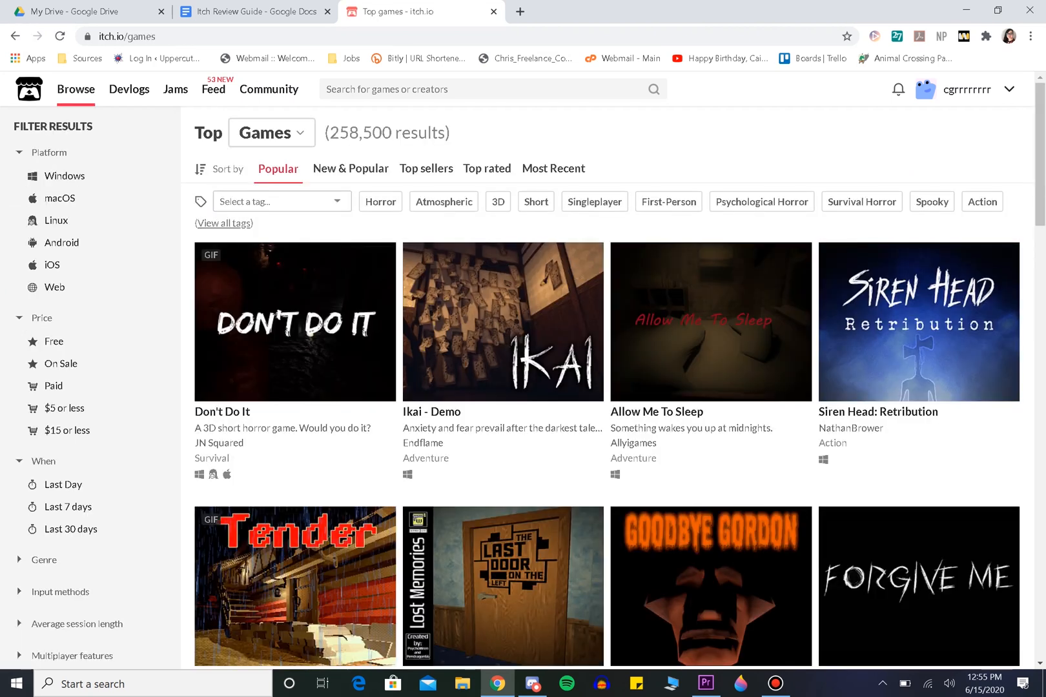
- Go back to the itch.io home page to reach the account options
left_click(29, 89)
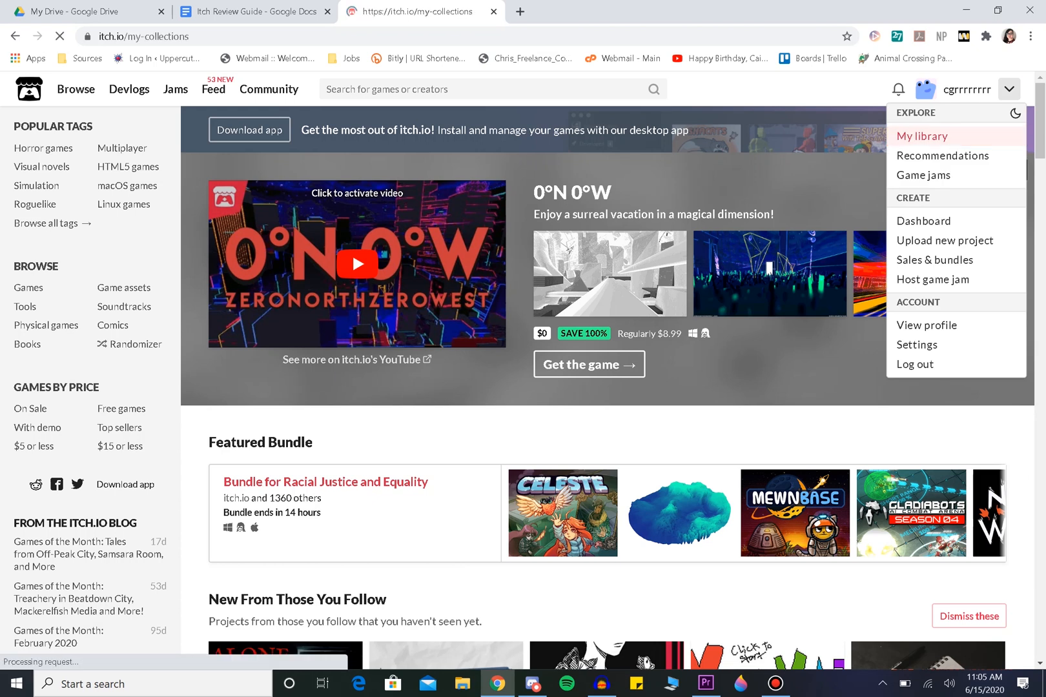
- From My library, go to the Stewpot: Tales from a Fantasy Tavern game page
left_click(922, 135)
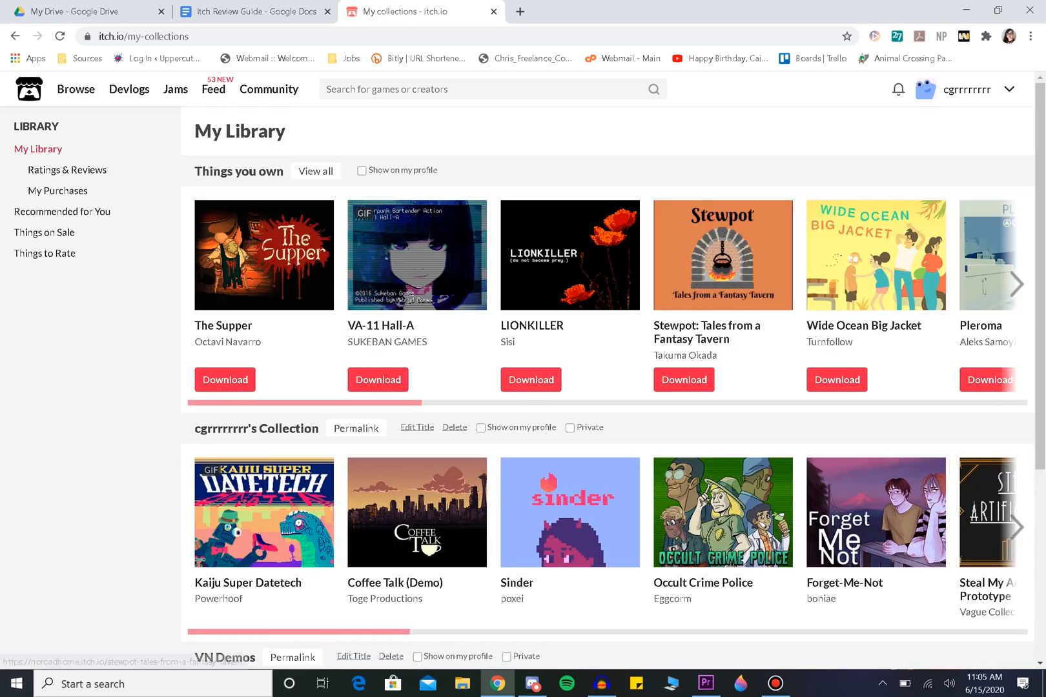
left_click(721, 255)
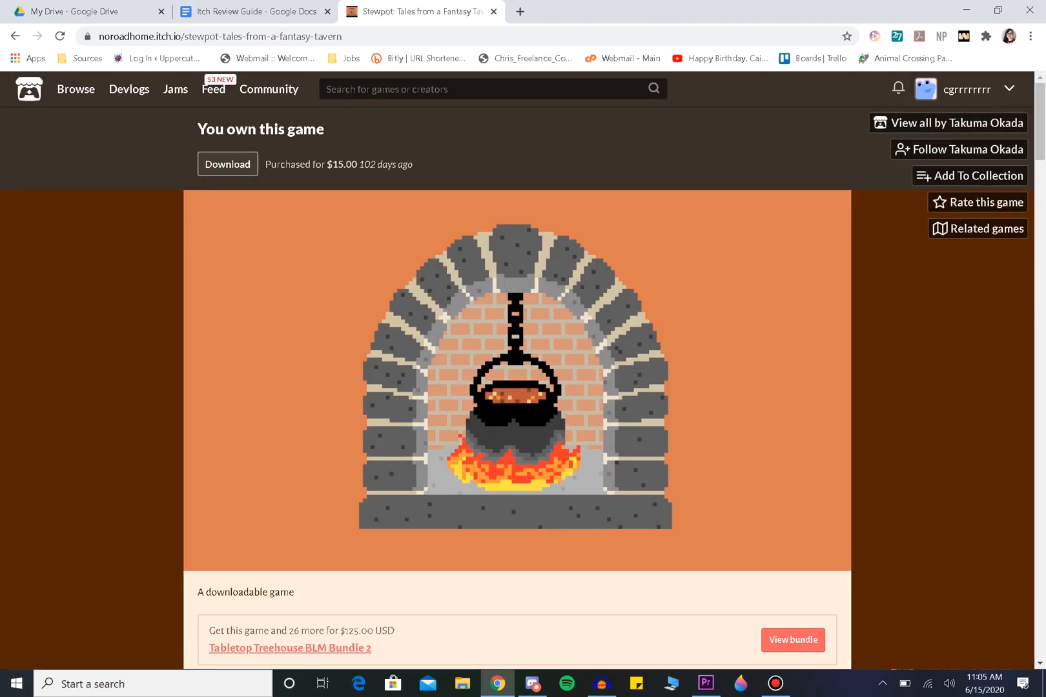
mouse_move(982, 203)
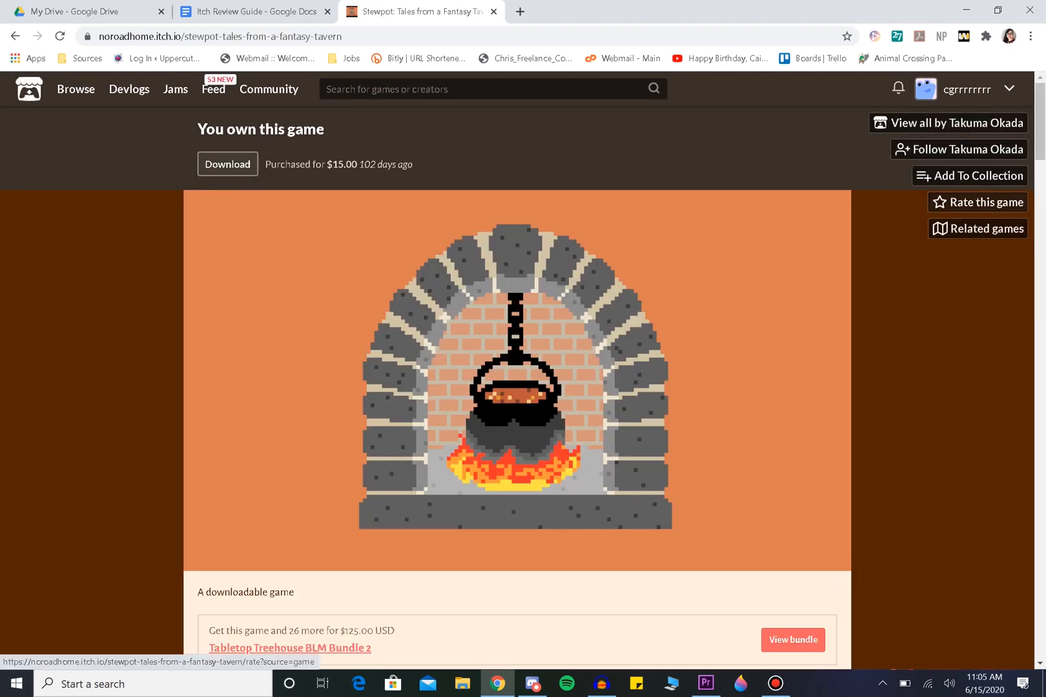
- Start rating Stewpot and select the full five-star rating
left_click(983, 203)
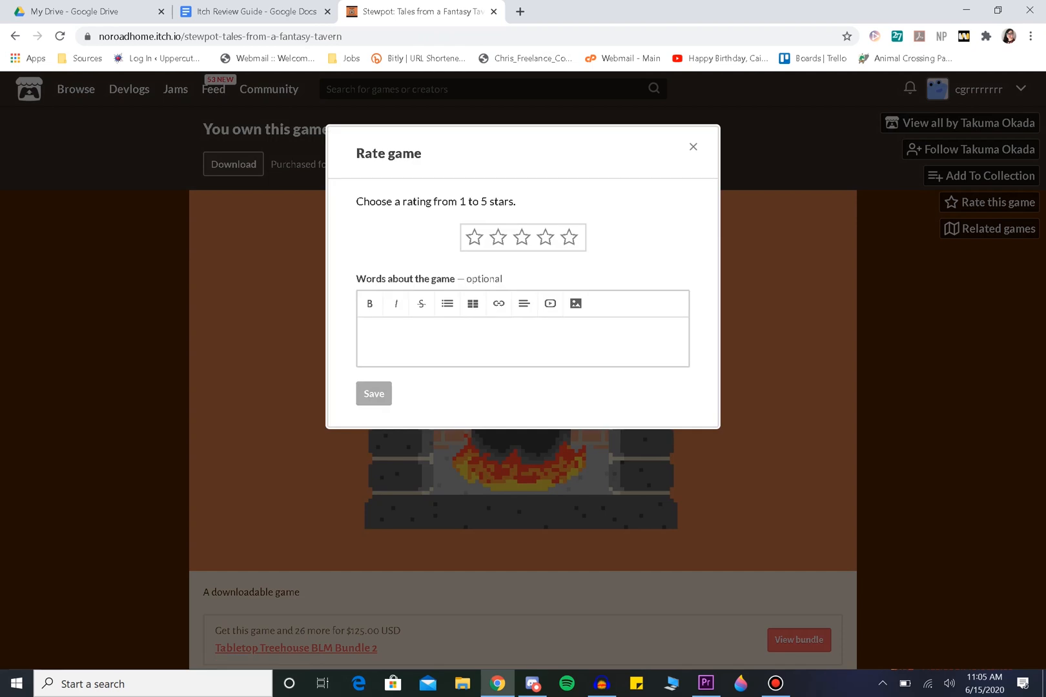
left_click(569, 236)
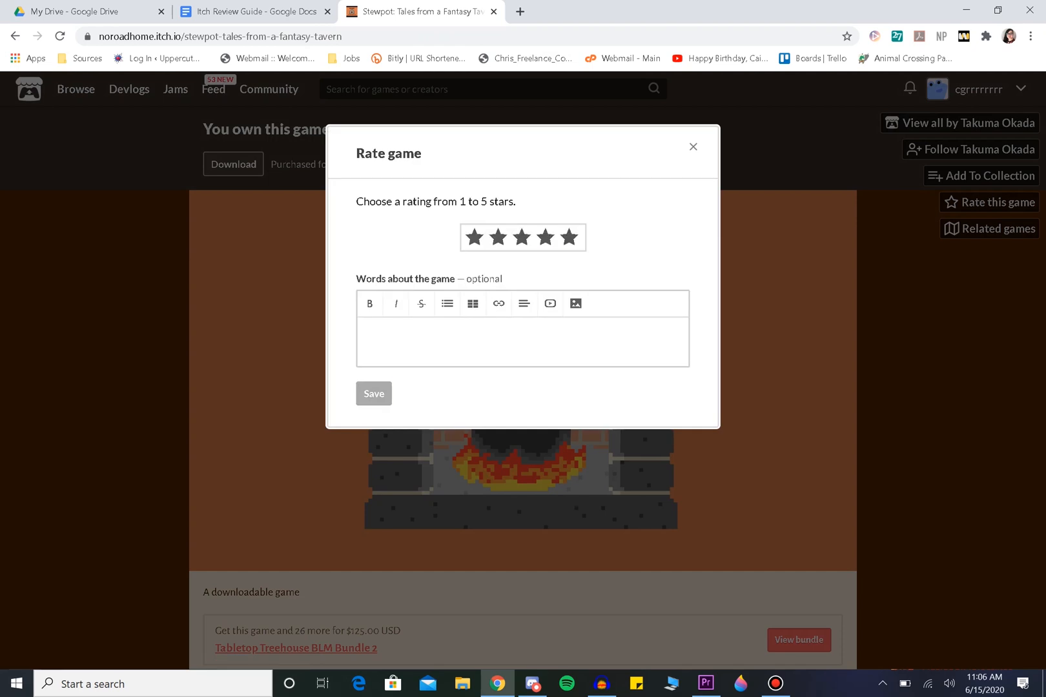
left_click(571, 237)
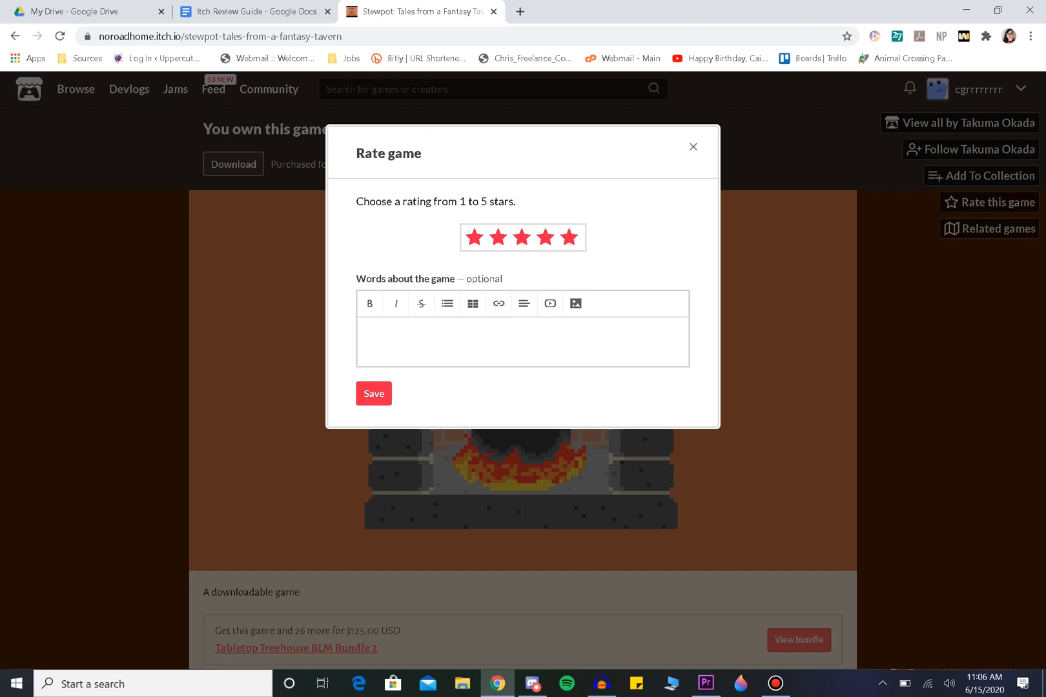
- Write the review 'This game is so fun. Really enjoyed getting to make a new kind of fantasy story with my friends!', fixing the 'firneds' typo, and save it
type("This g")
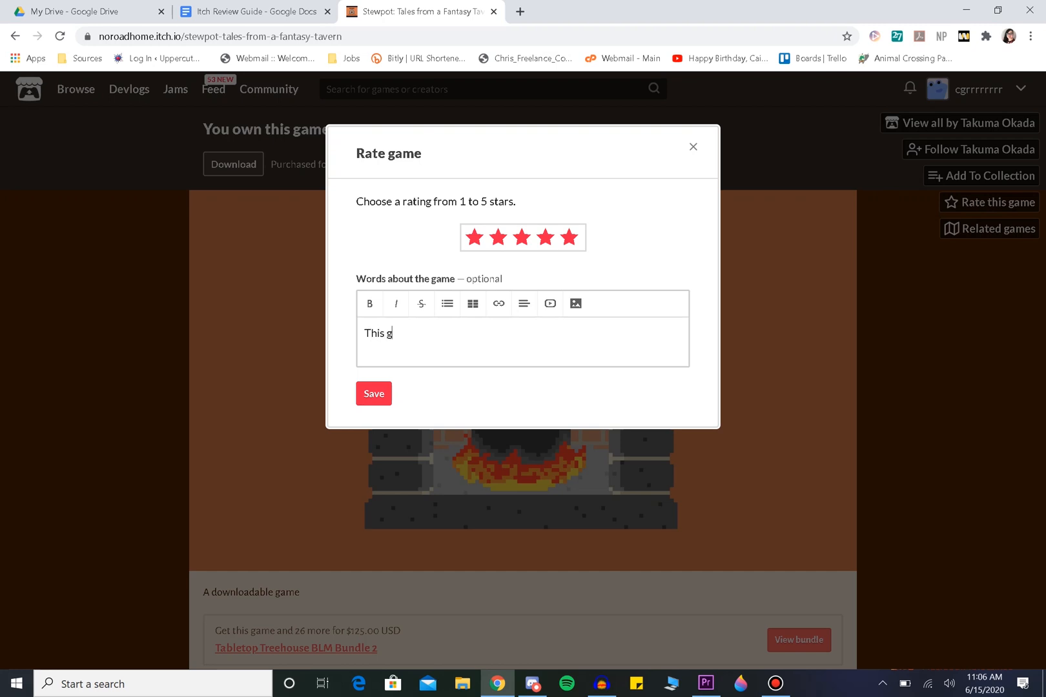
type("ame is so")
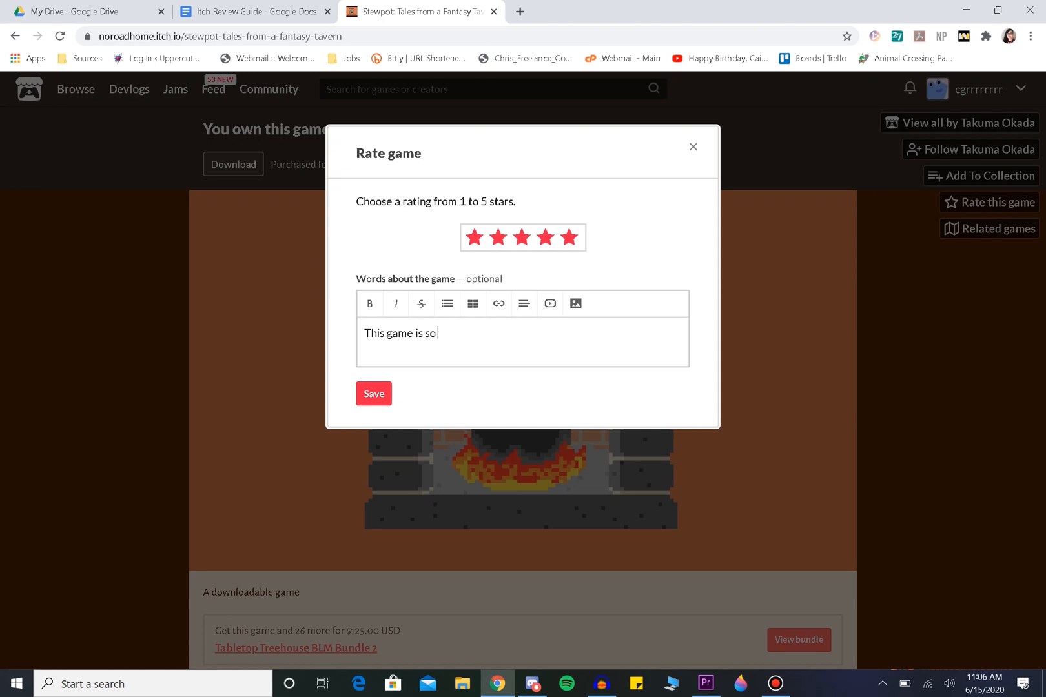
type("fu")
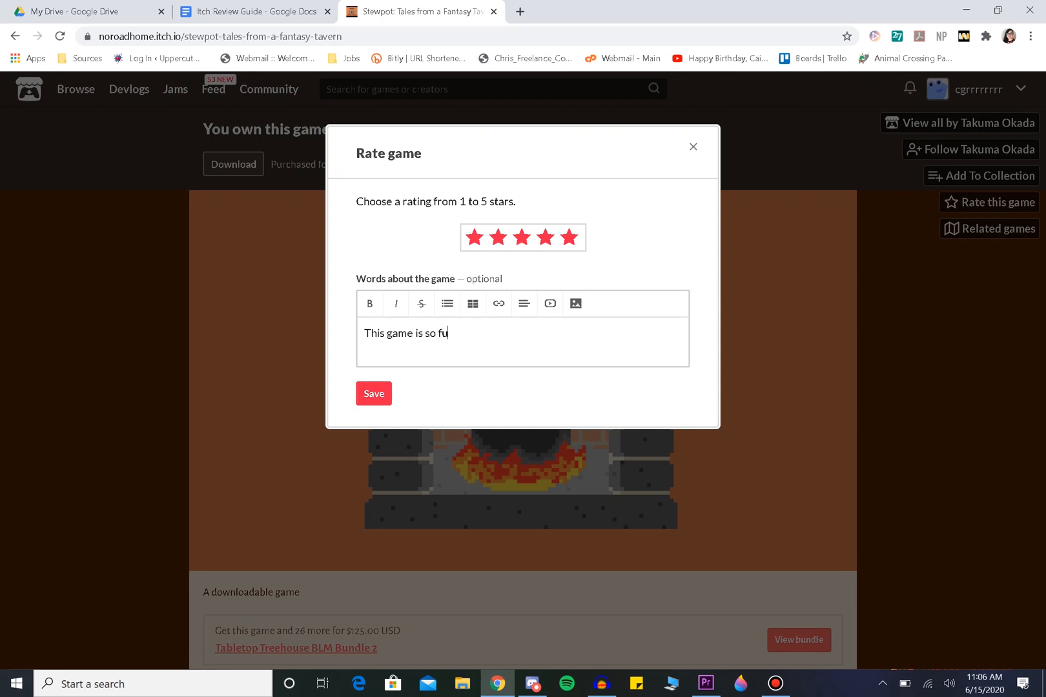
type("n. Rea")
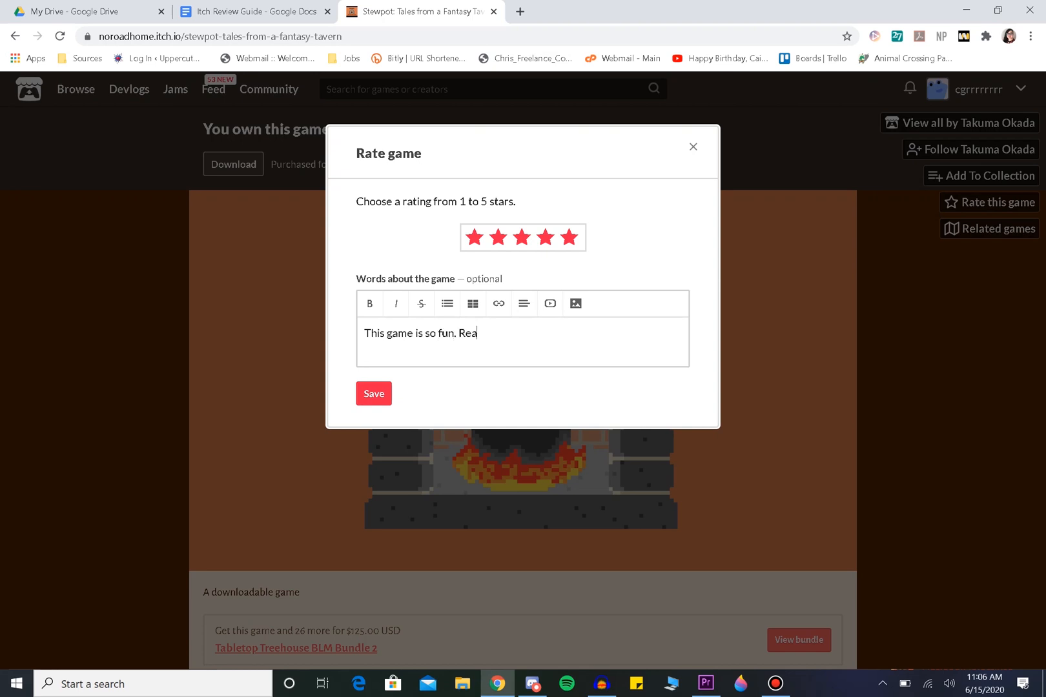
type("lly enjoyed")
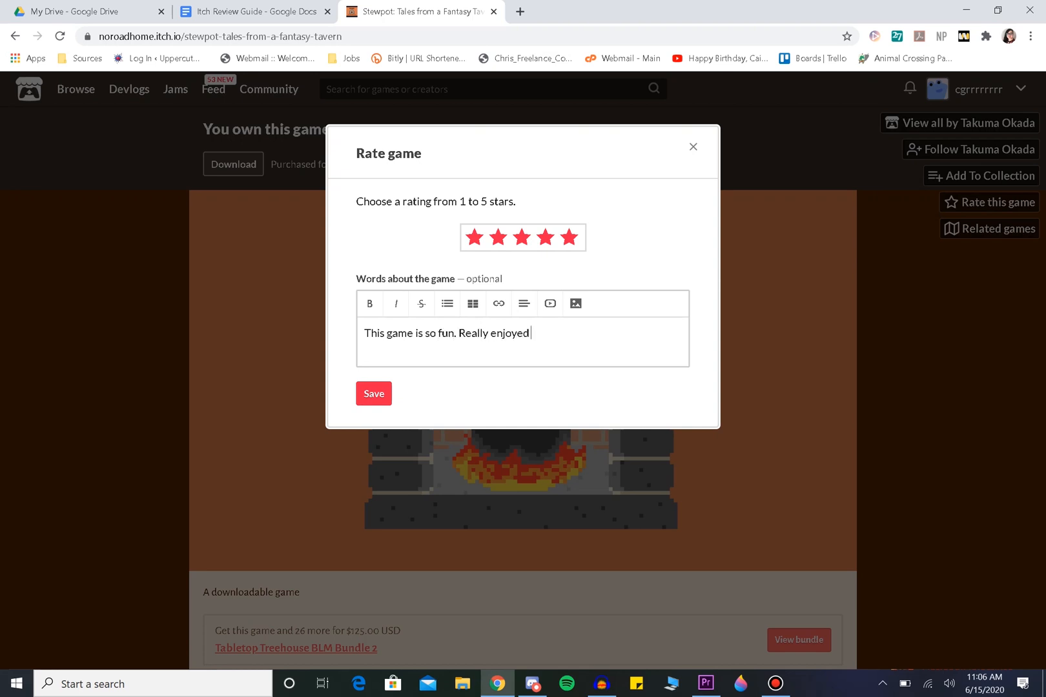
type("getting to")
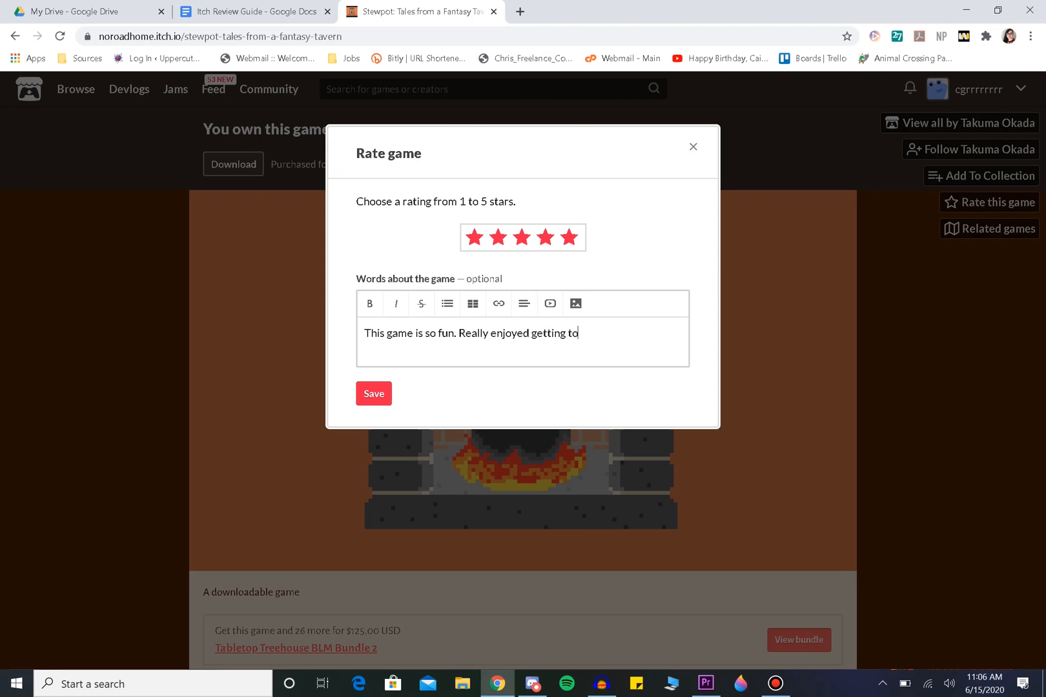
type("make a")
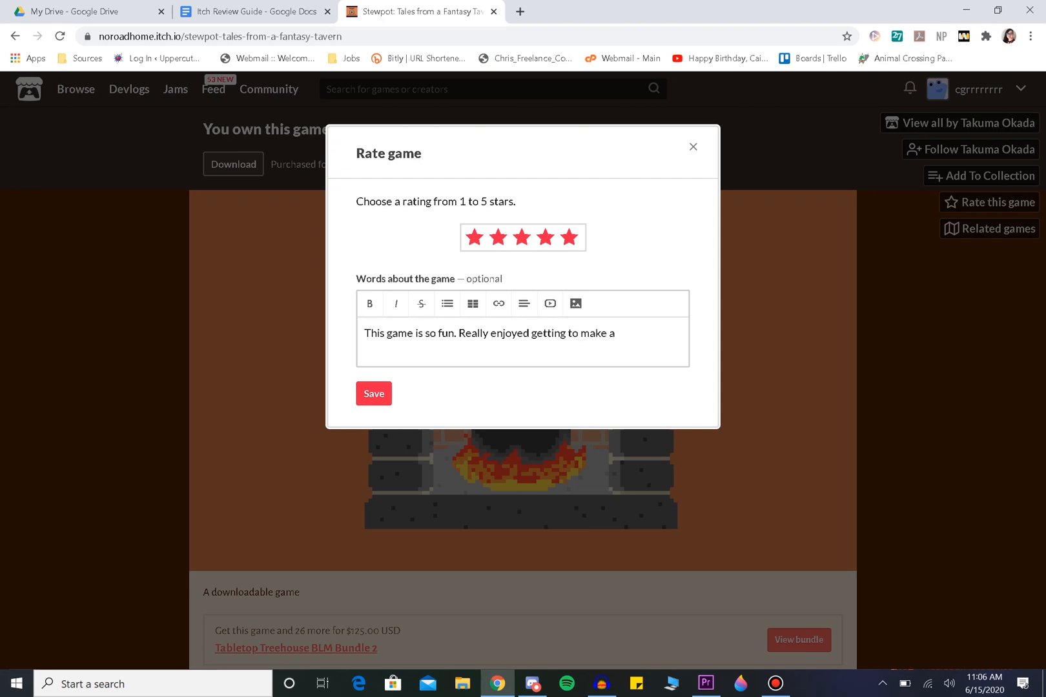
type("new")
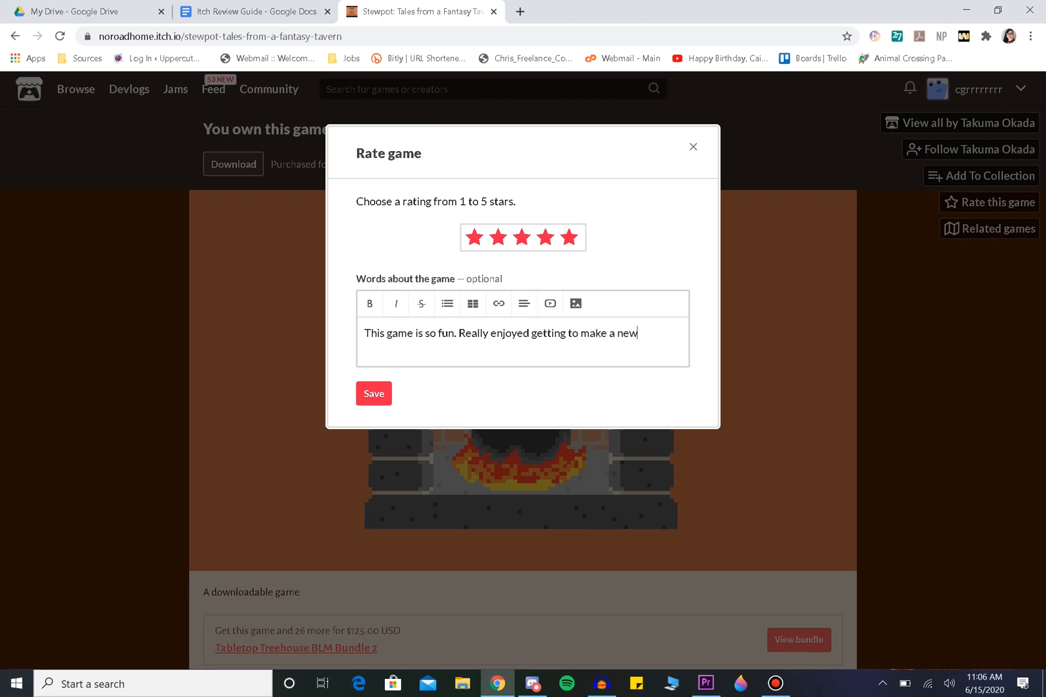
type("kind of f")
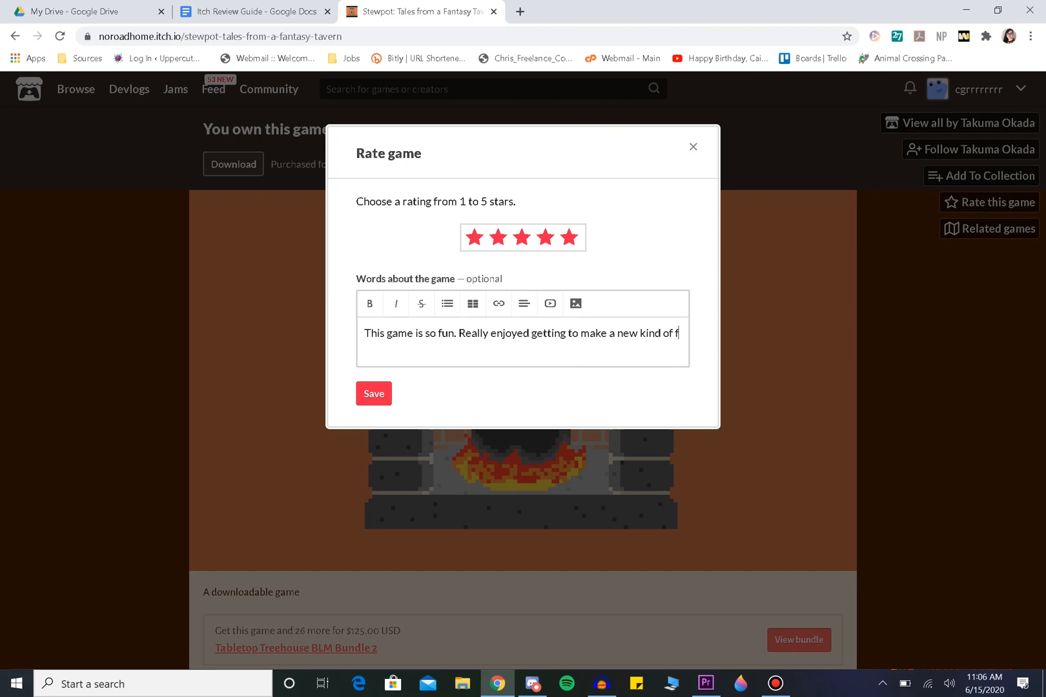
type("fantasy sto")
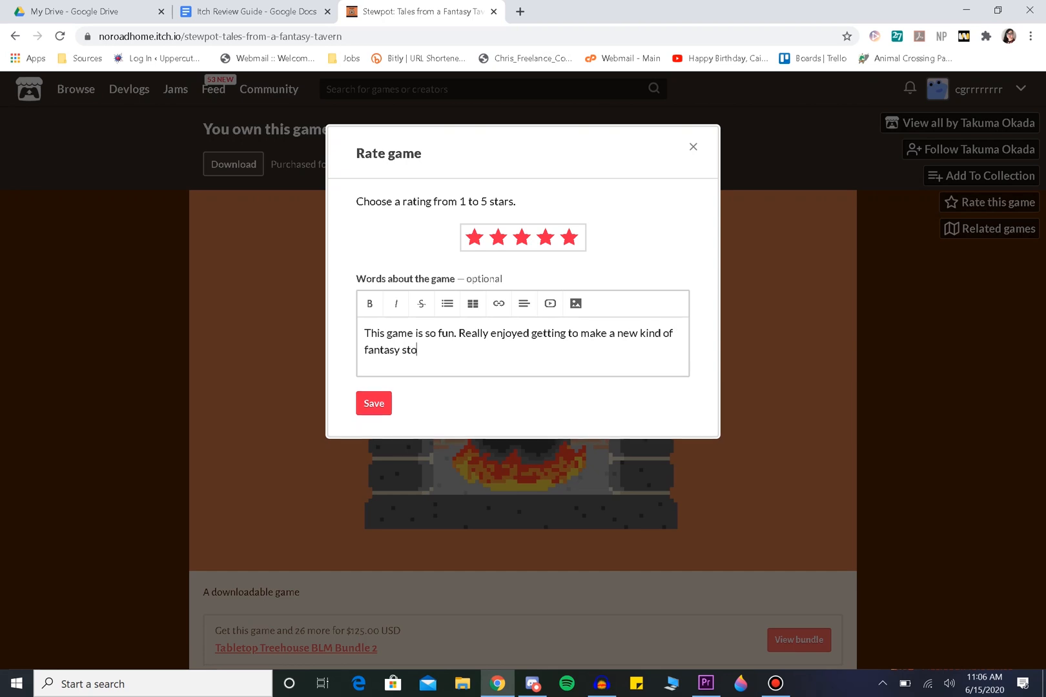
type("ry wi")
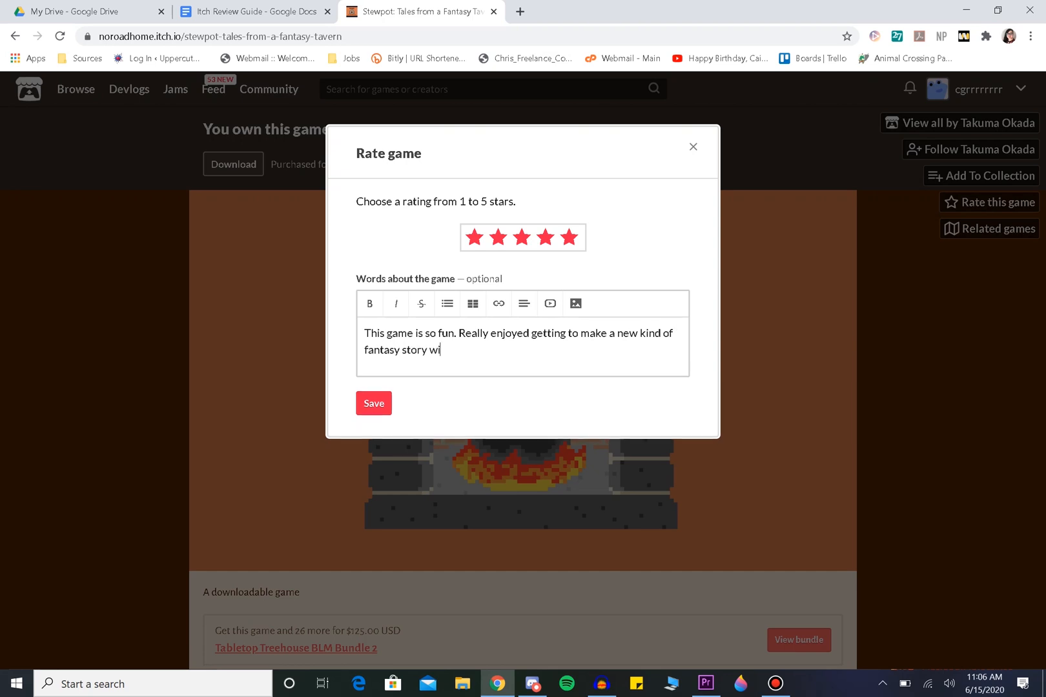
type("th my firn")
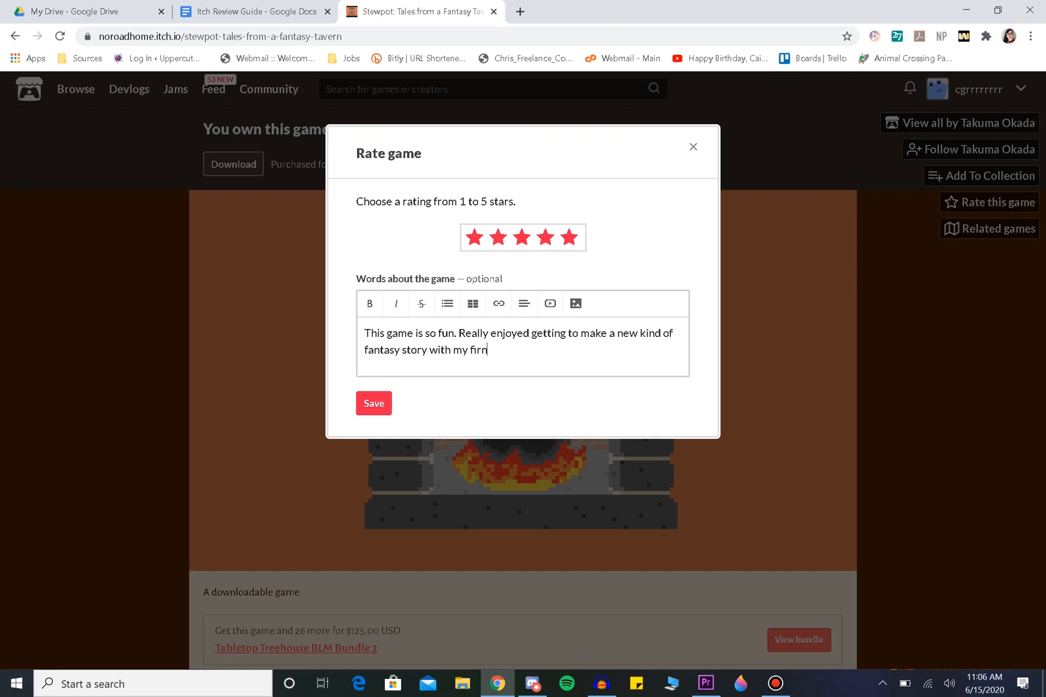
type("eds!")
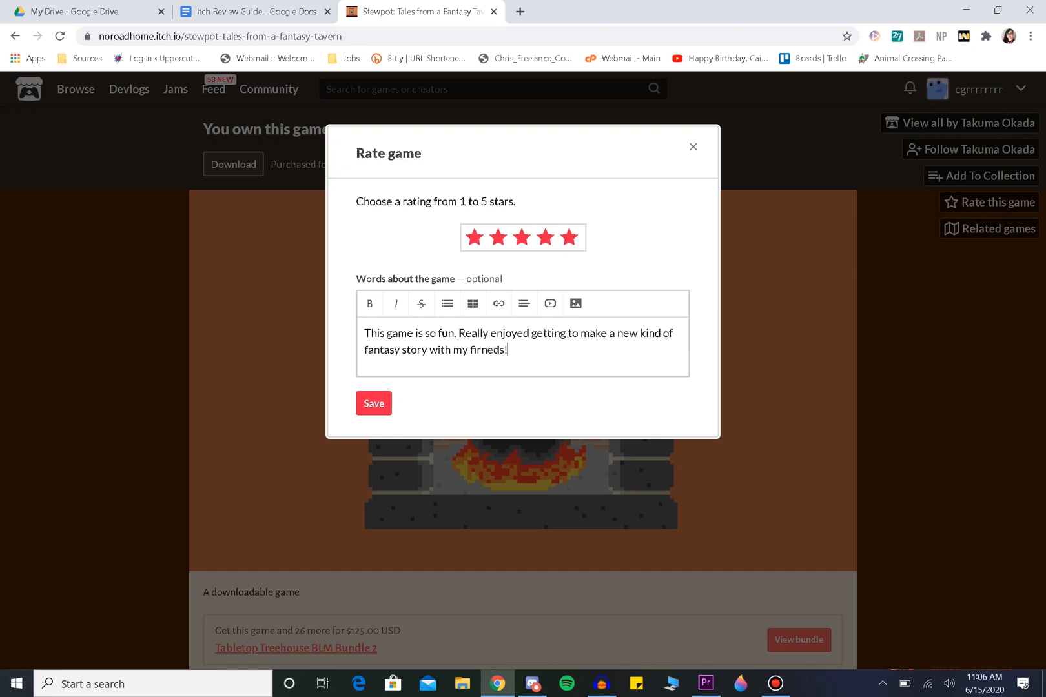
key("BackSpace")
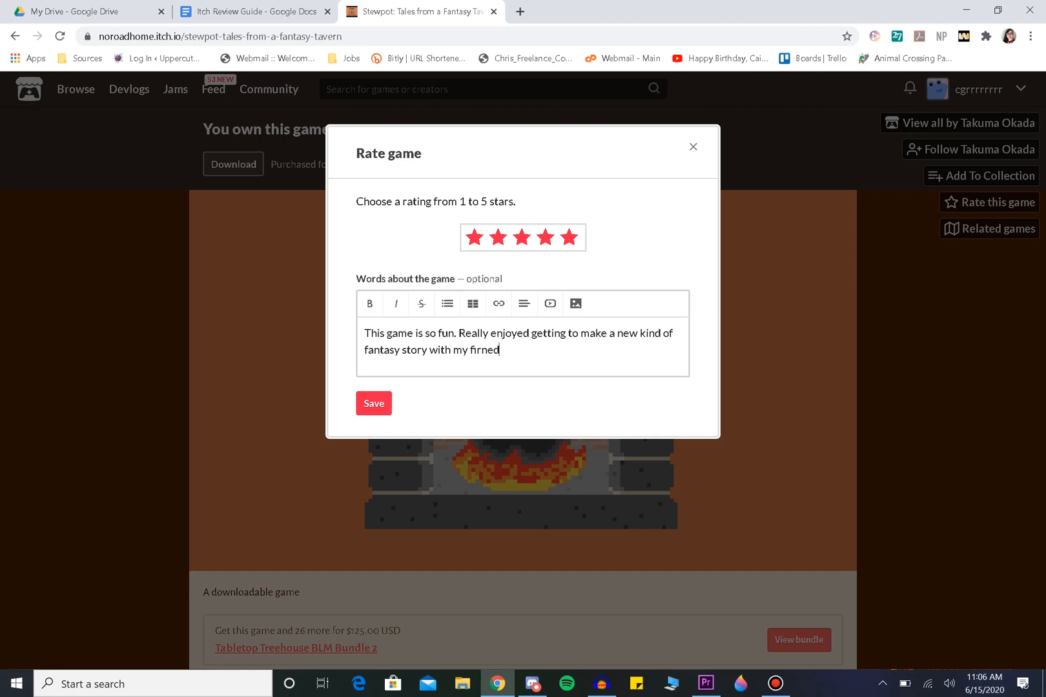
type("frien")
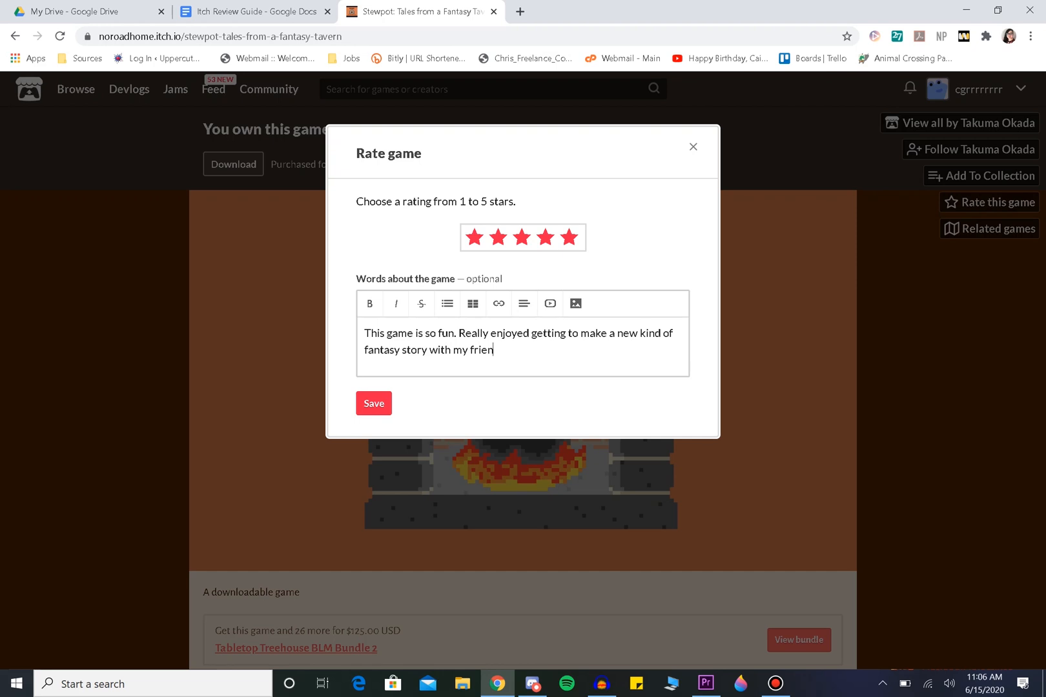
type("ds!")
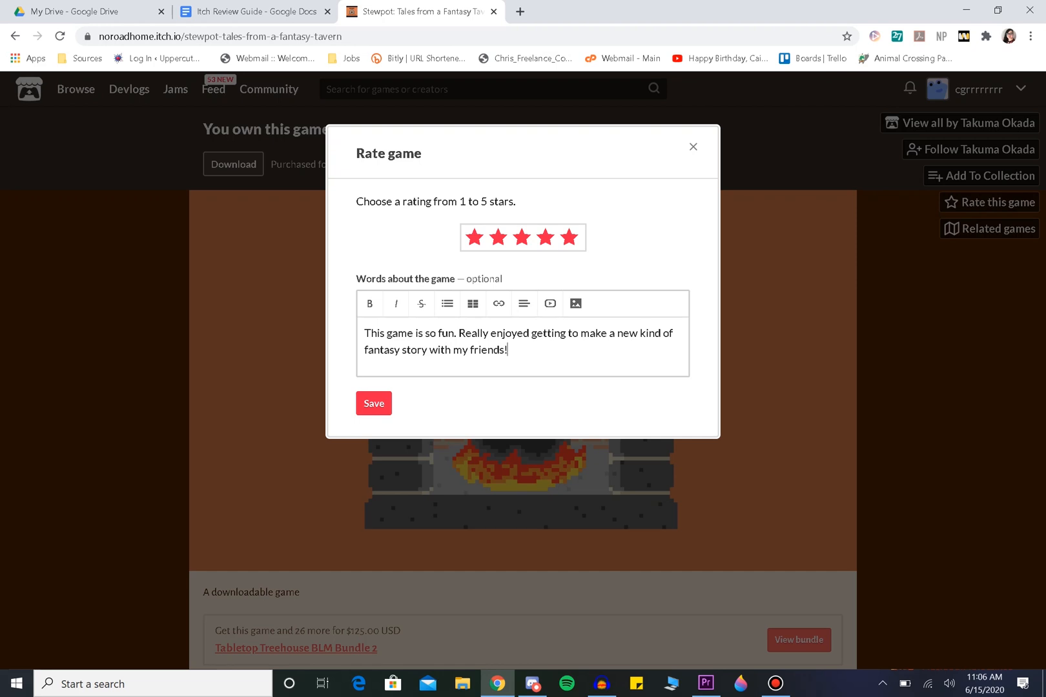
left_click(373, 403)
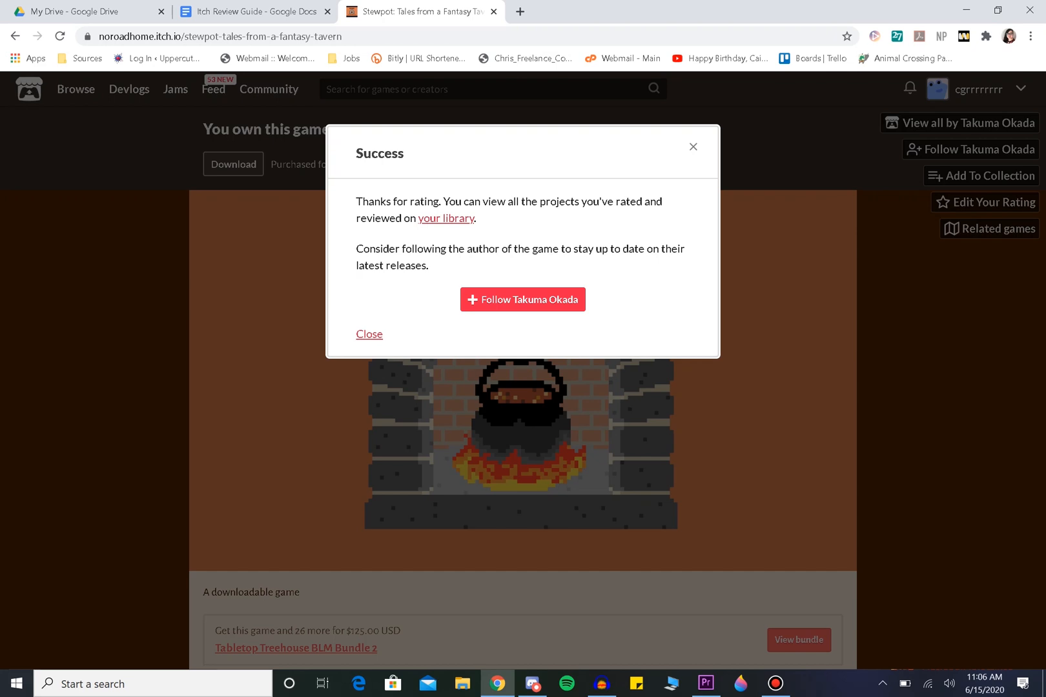
mouse_move(369, 333)
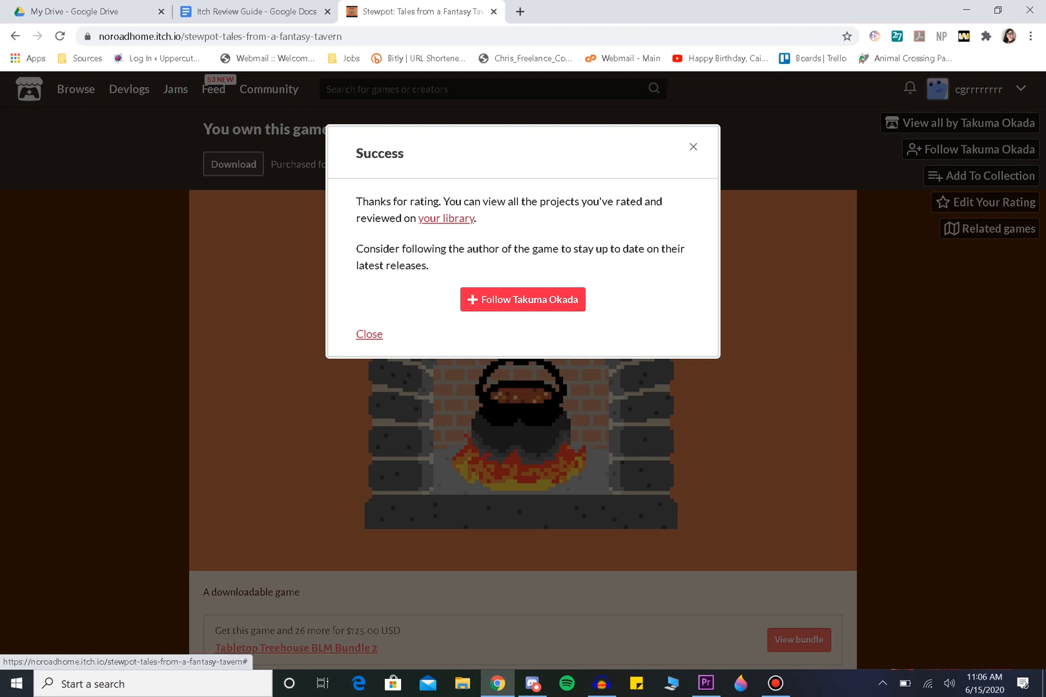